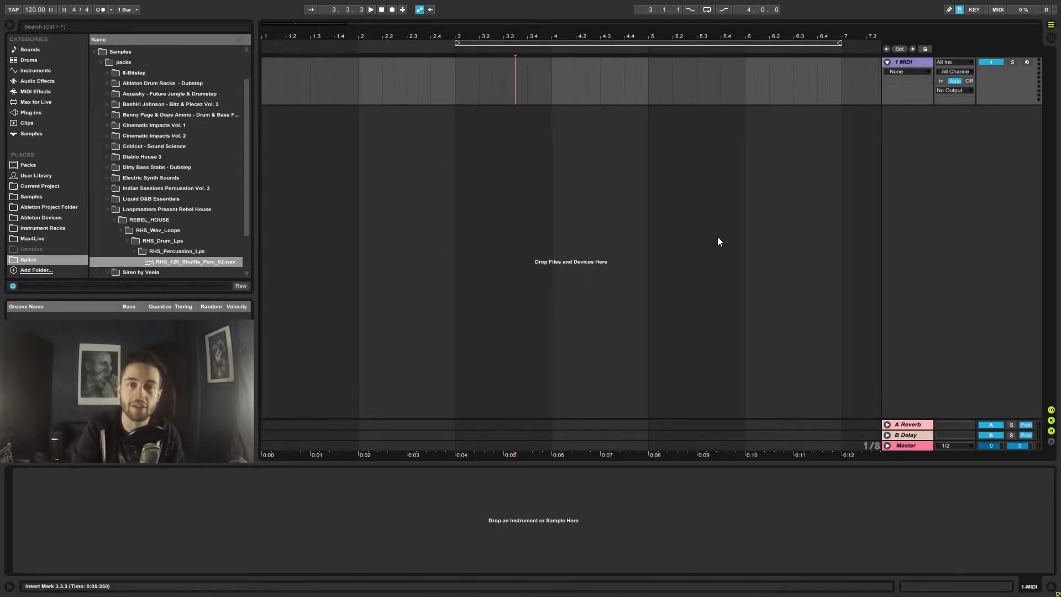
mouse_move(332, 250)
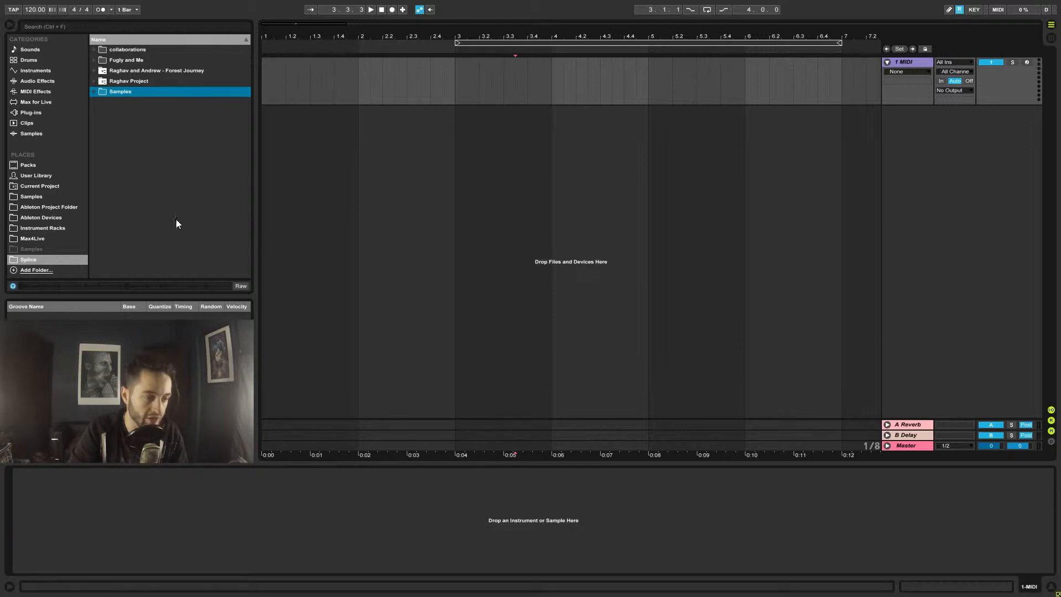
Navigate the Samples place to the DDD Sample Pack 1 - Truth folder's WAV files
click(95, 91)
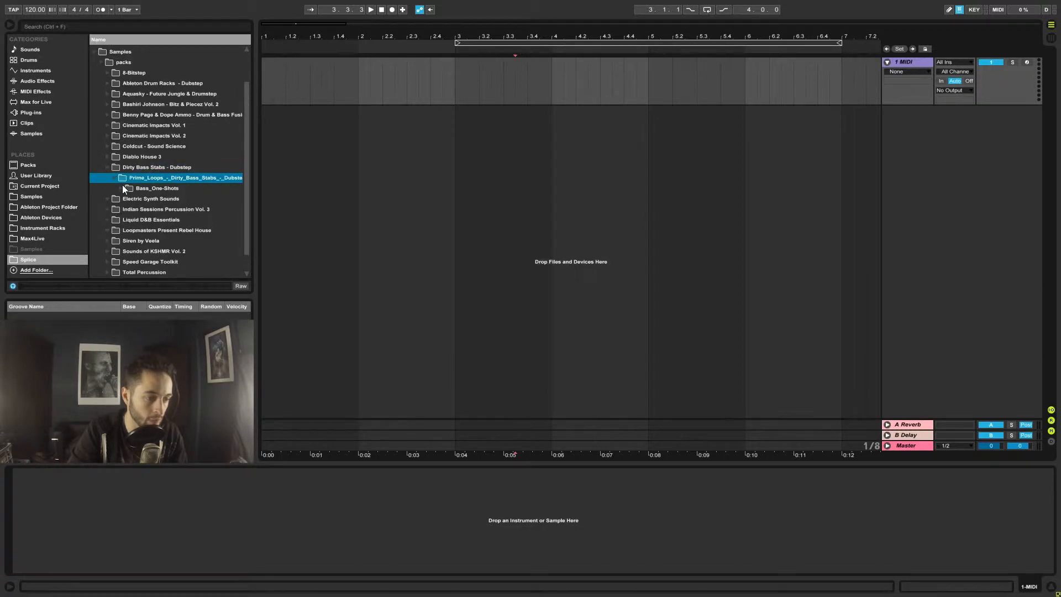
click(124, 188)
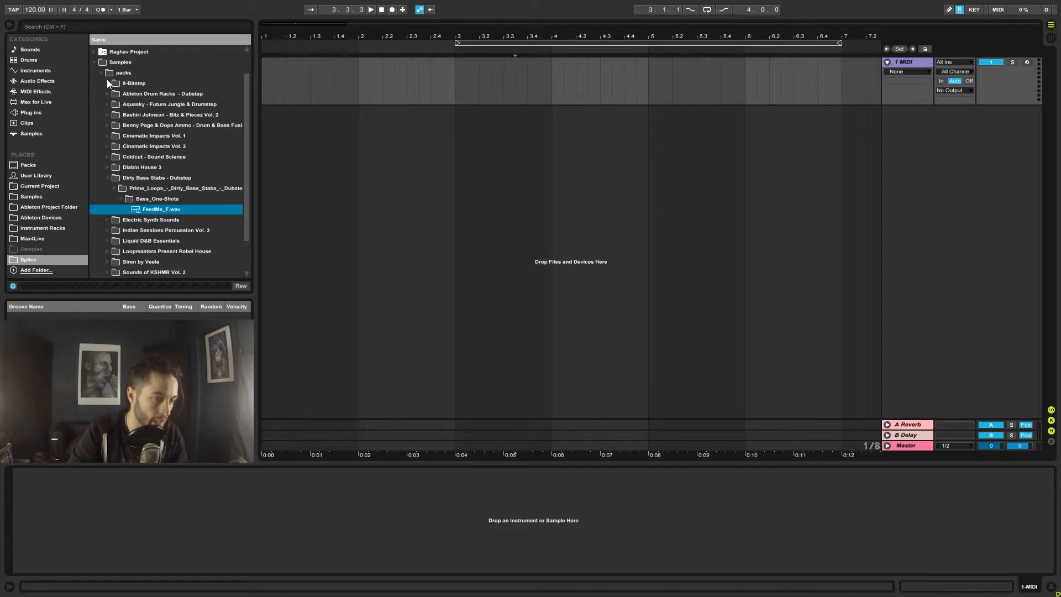
click(31, 248)
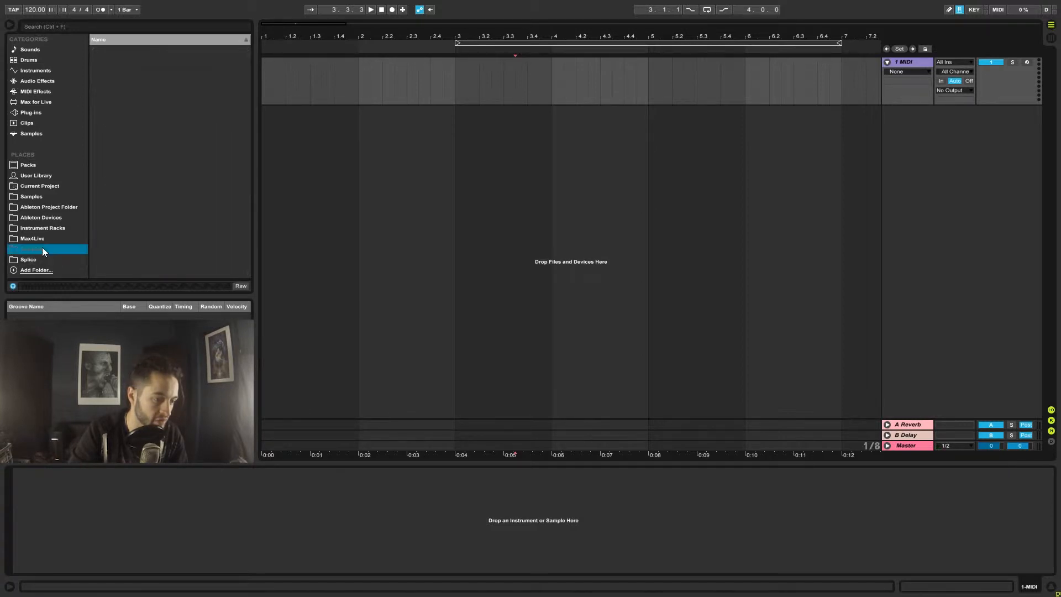
click(31, 196)
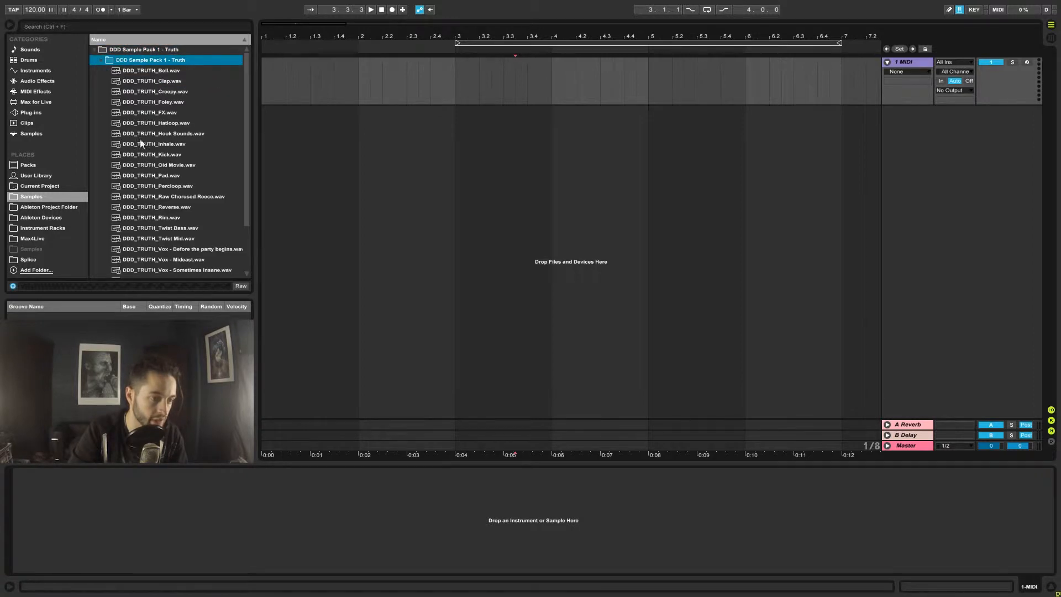
Place DDD_TRUTH_Percloop.wav in the Arrangement as a clip on a new audio track
click(160, 133)
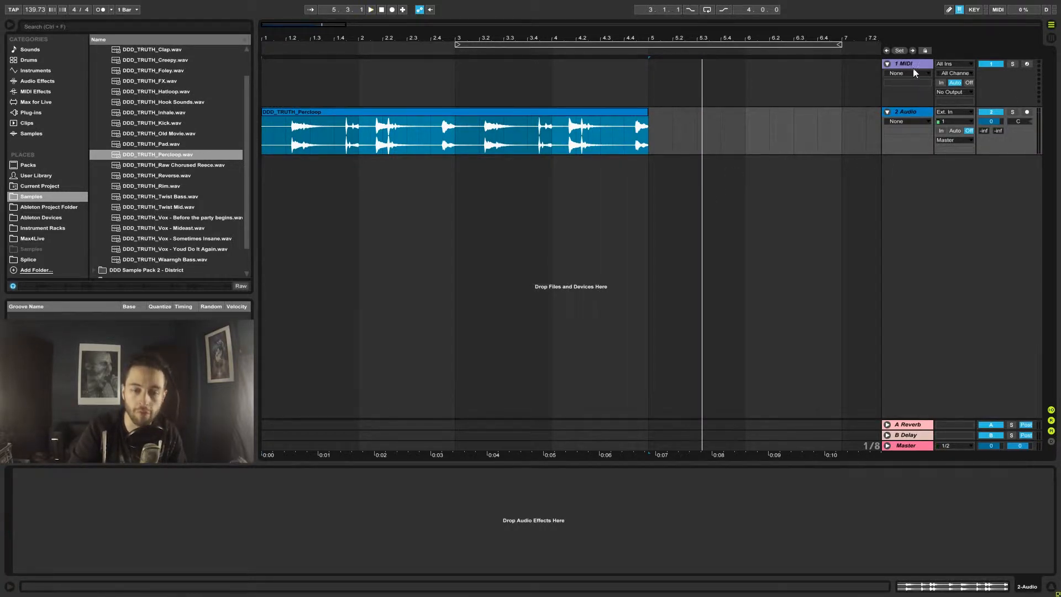
click(486, 138)
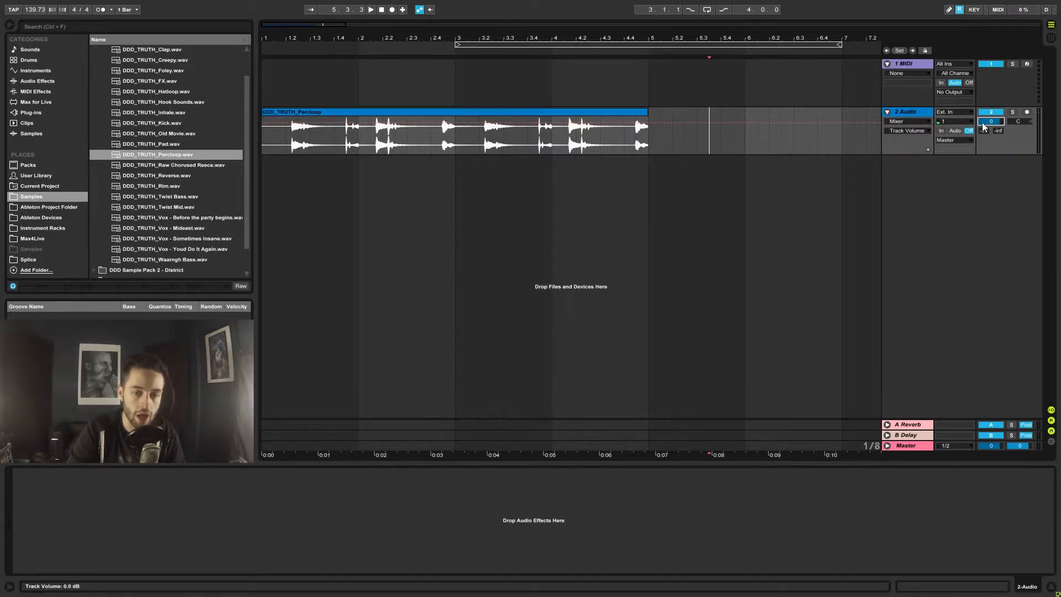
Set the Percloop track volume to -15.6 dB and its automation lane to Mixer Track Panning
drag(991, 121, 991, 129)
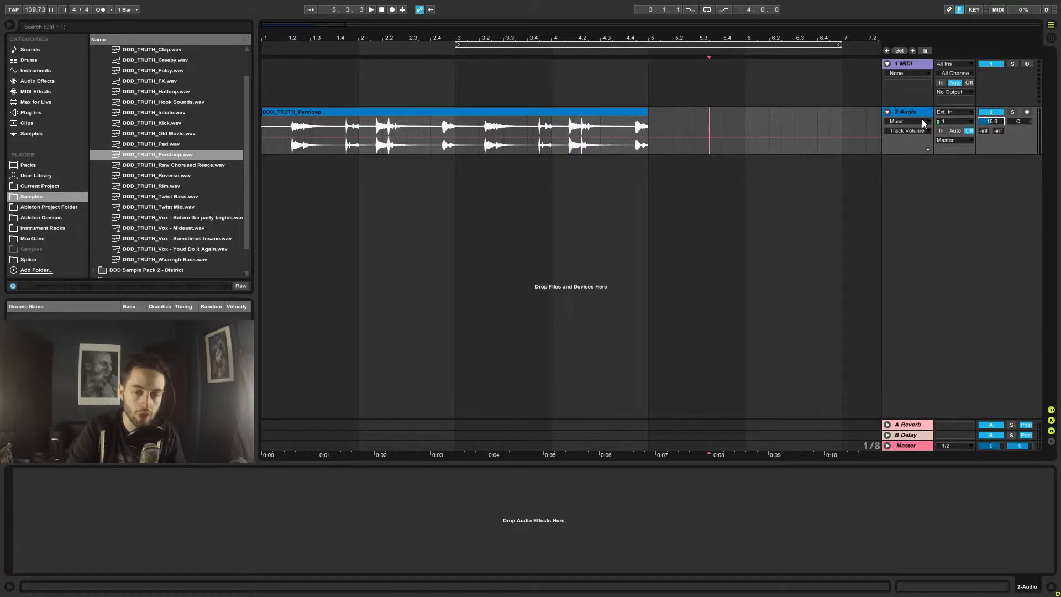
click(709, 138)
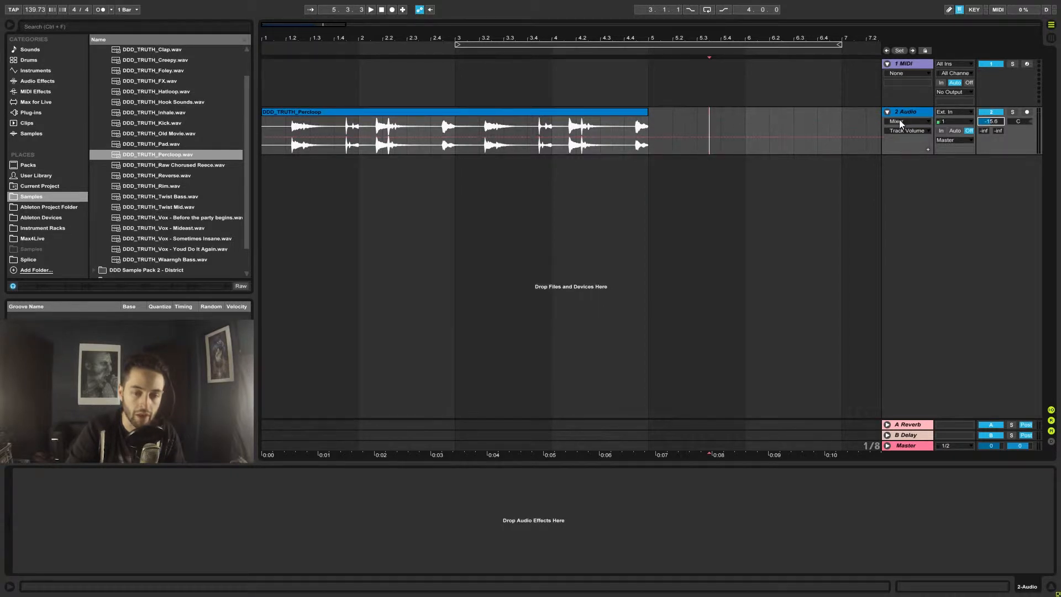
click(992, 121)
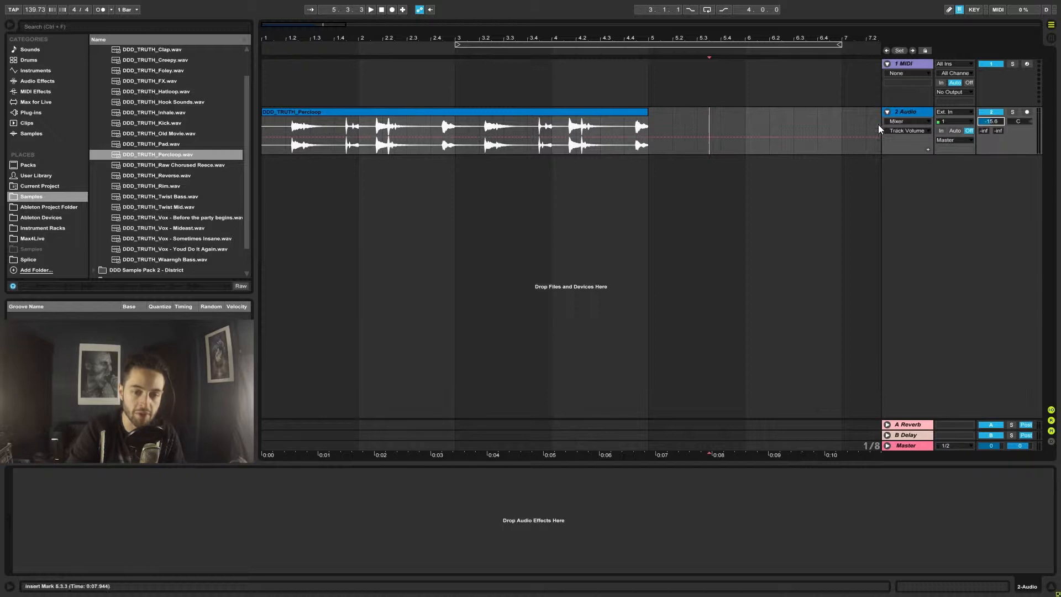
click(991, 121)
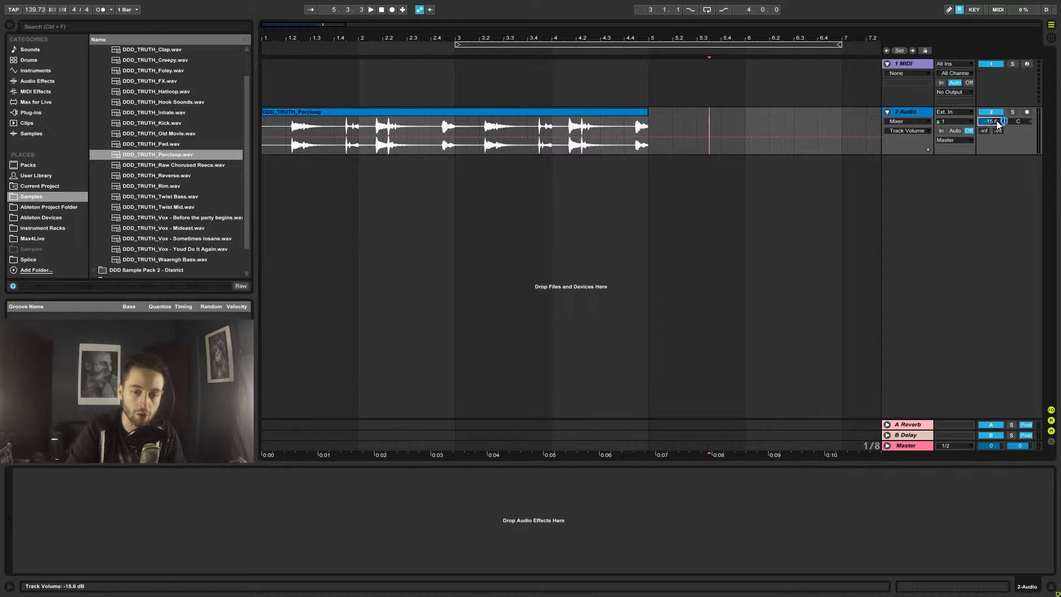
click(1017, 121)
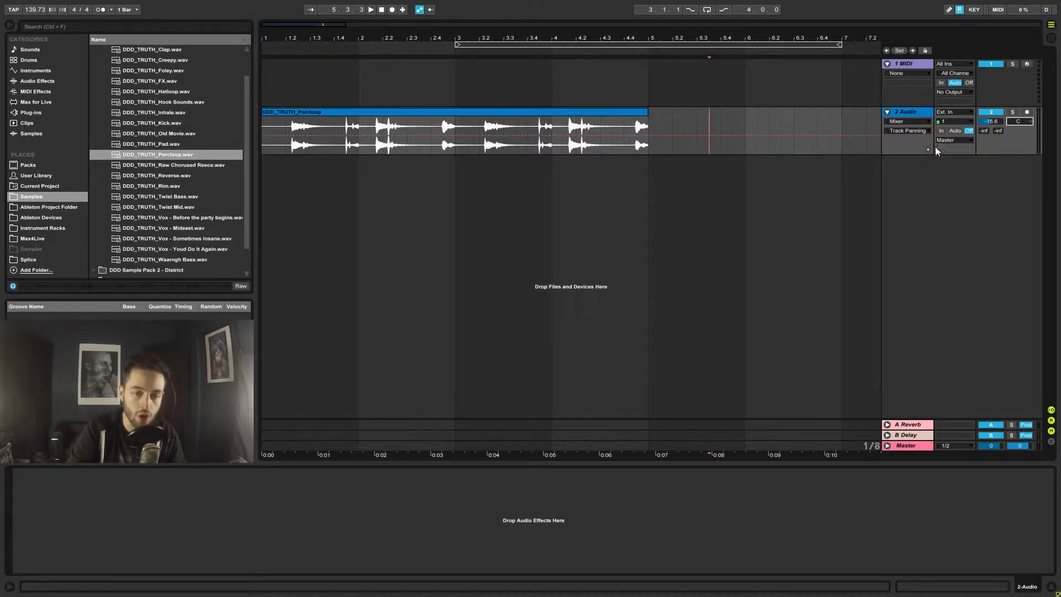
click(906, 120)
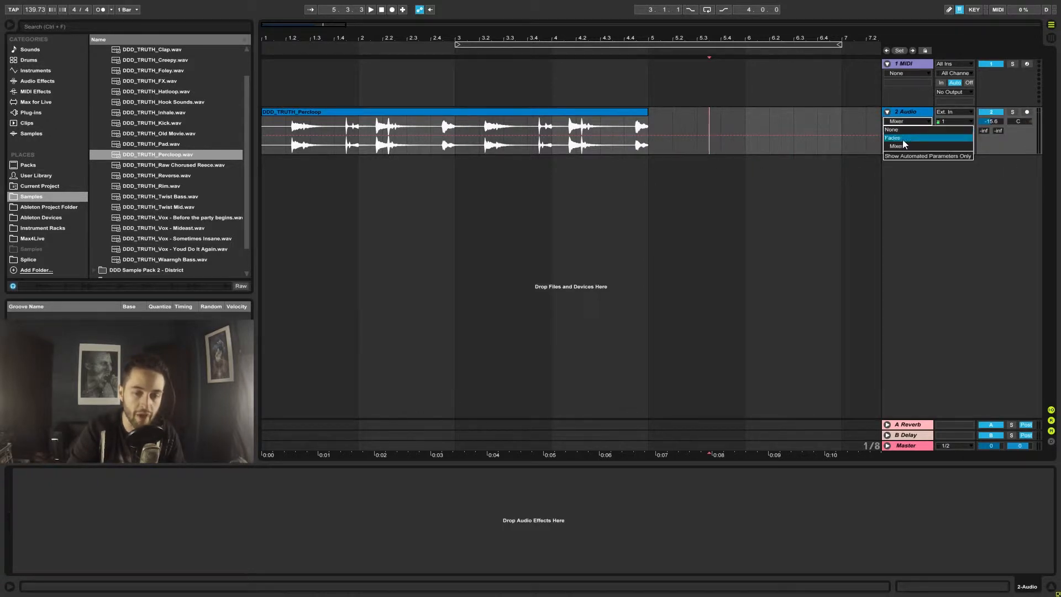
mouse_move(901, 146)
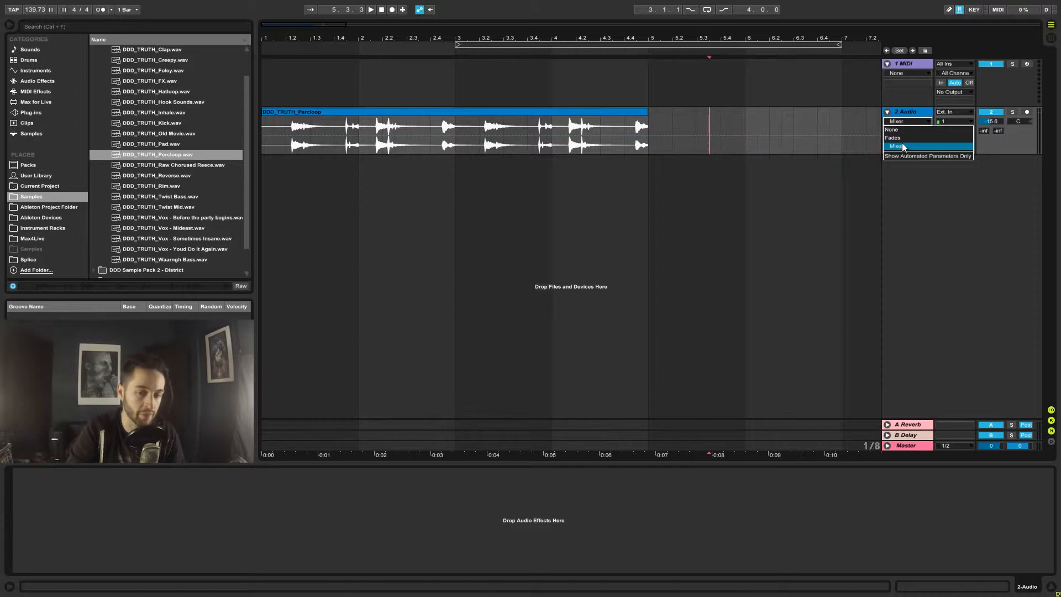
click(895, 146)
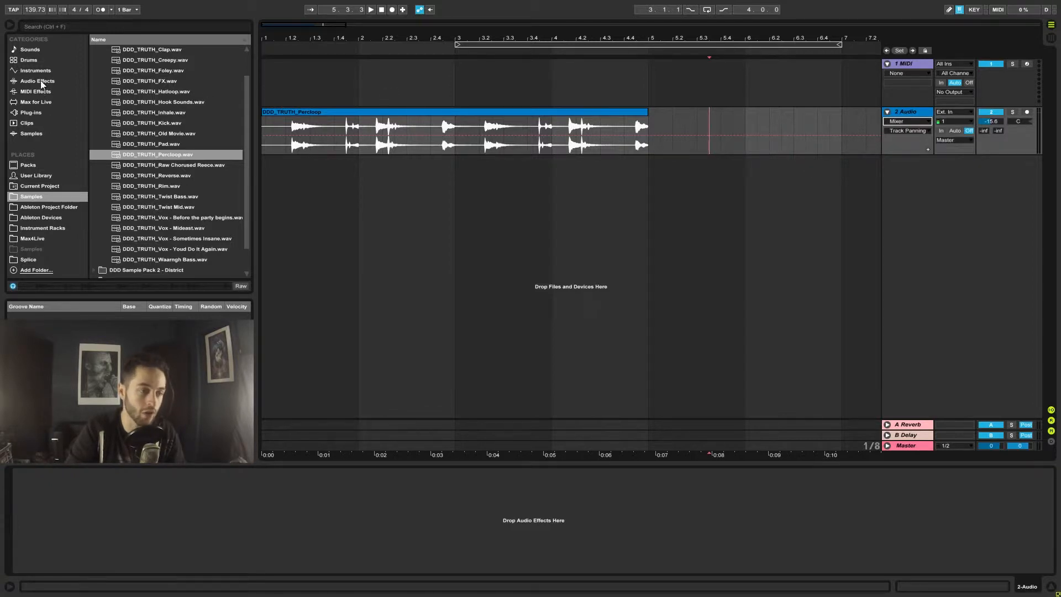
Select Auto Filter under Audio Effects and open the track volume field's context menu
click(37, 80)
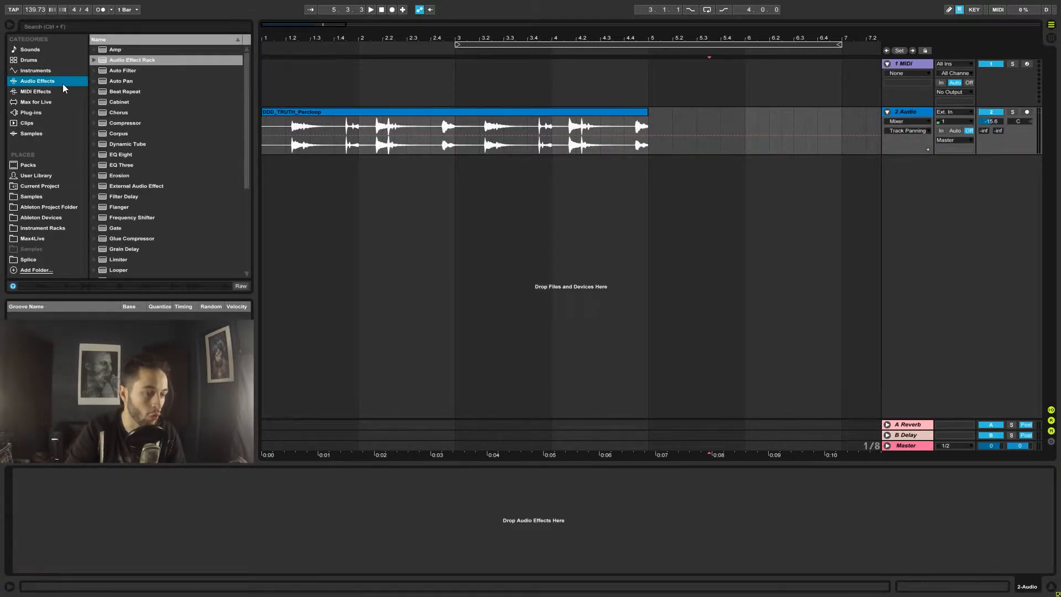
click(122, 70)
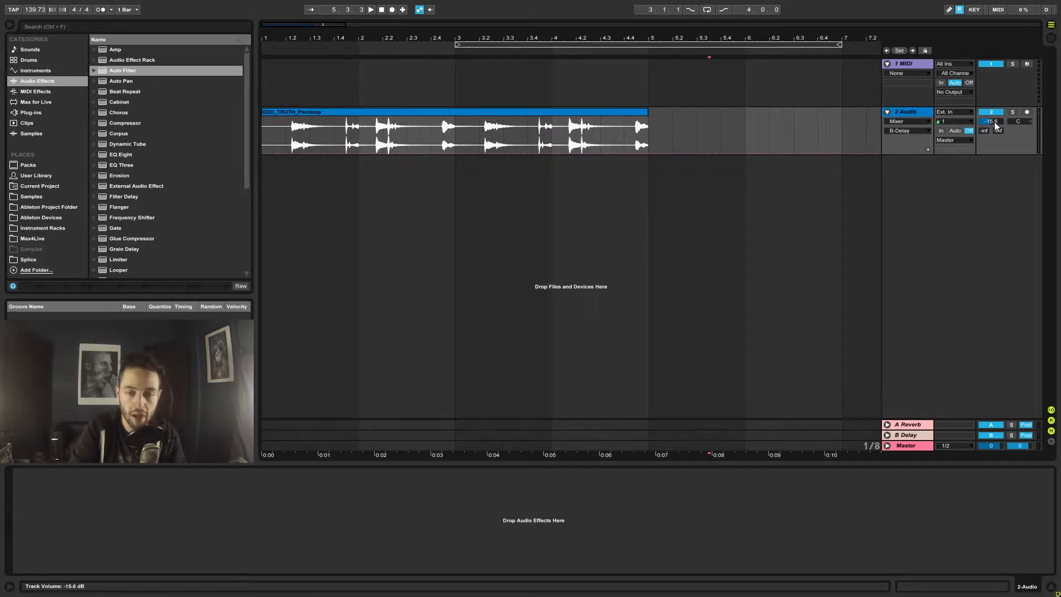
right_click(990, 121)
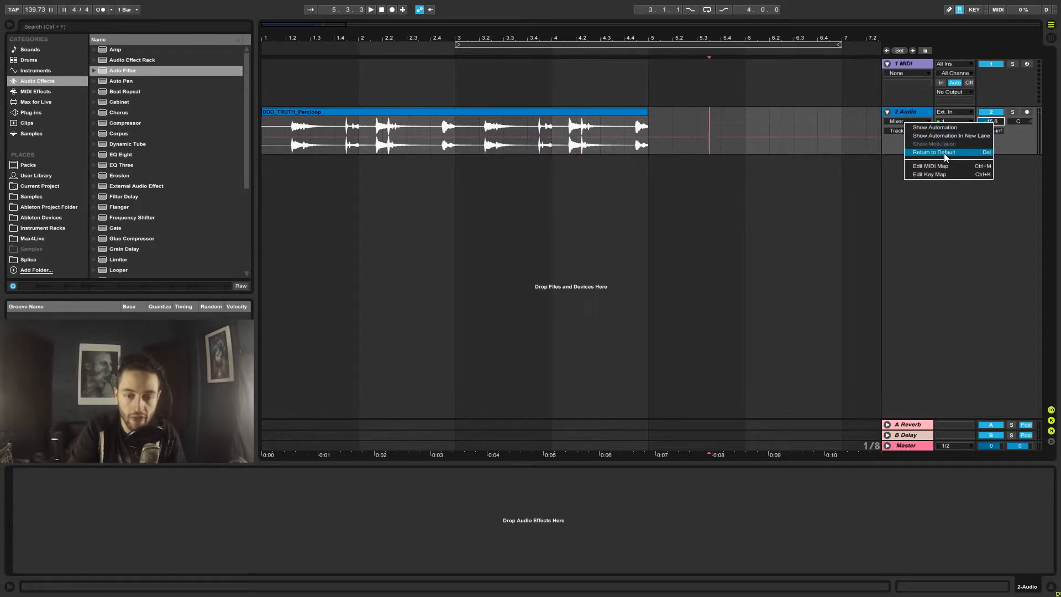
Show the Mixer Track Volume automation lane for the Percloop track
click(933, 152)
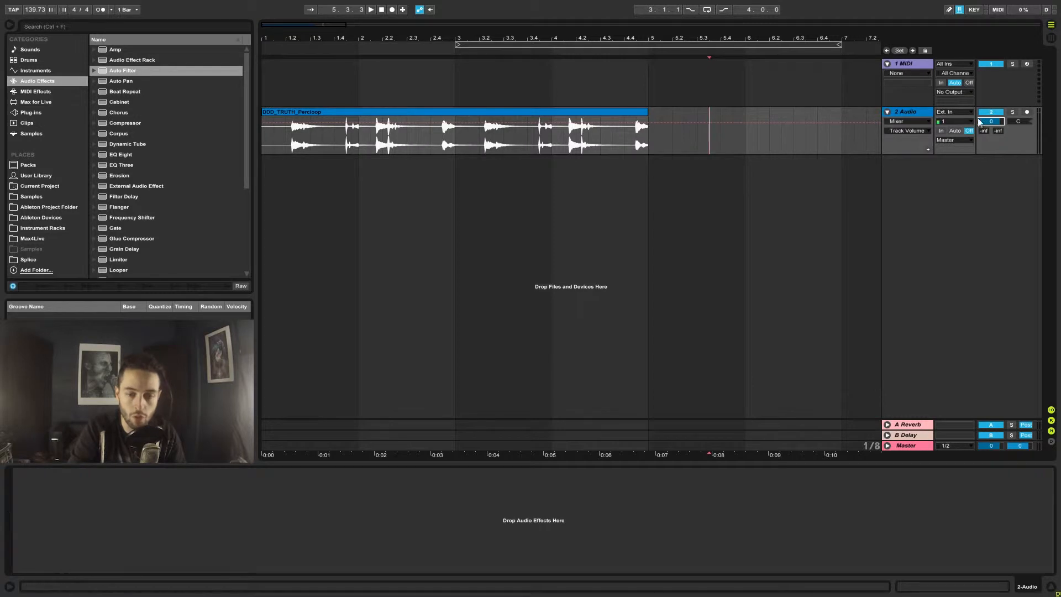
mouse_move(944, 156)
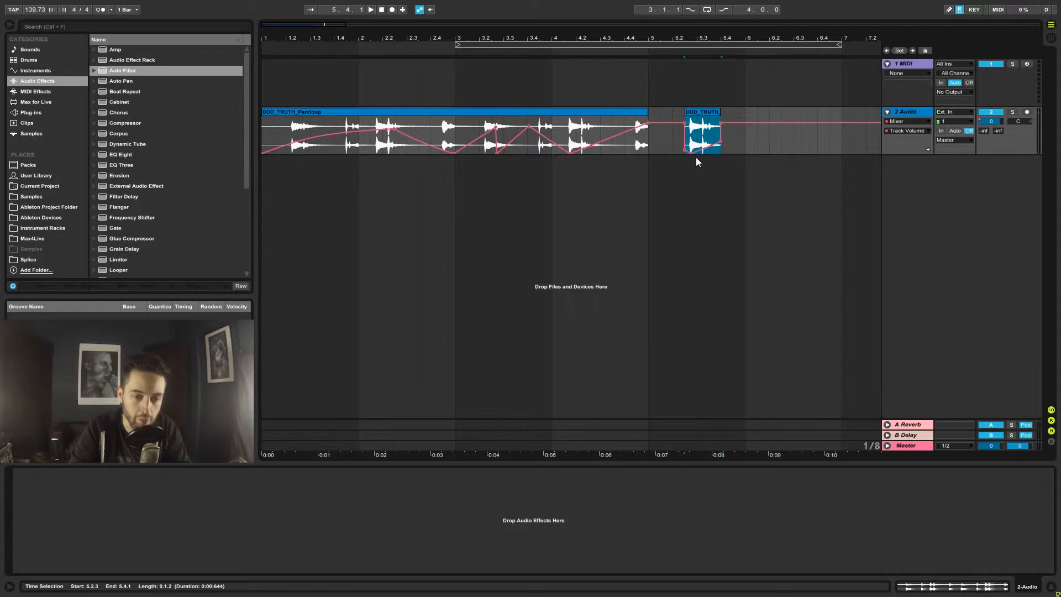
mouse_move(712, 159)
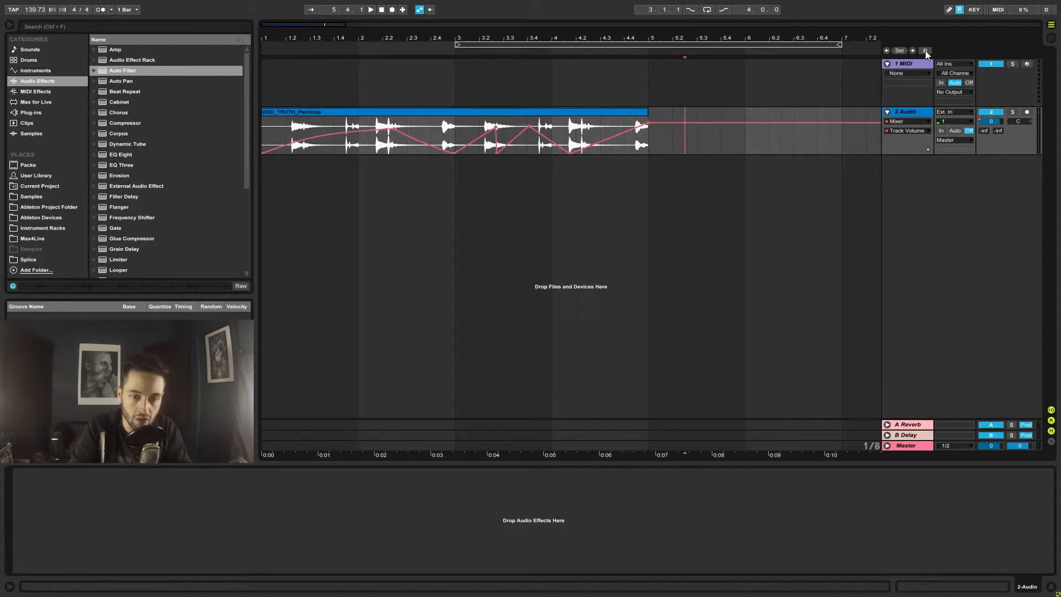
Select the short clip fragment following the Percloop loop and delete it
drag(551, 132, 646, 132)
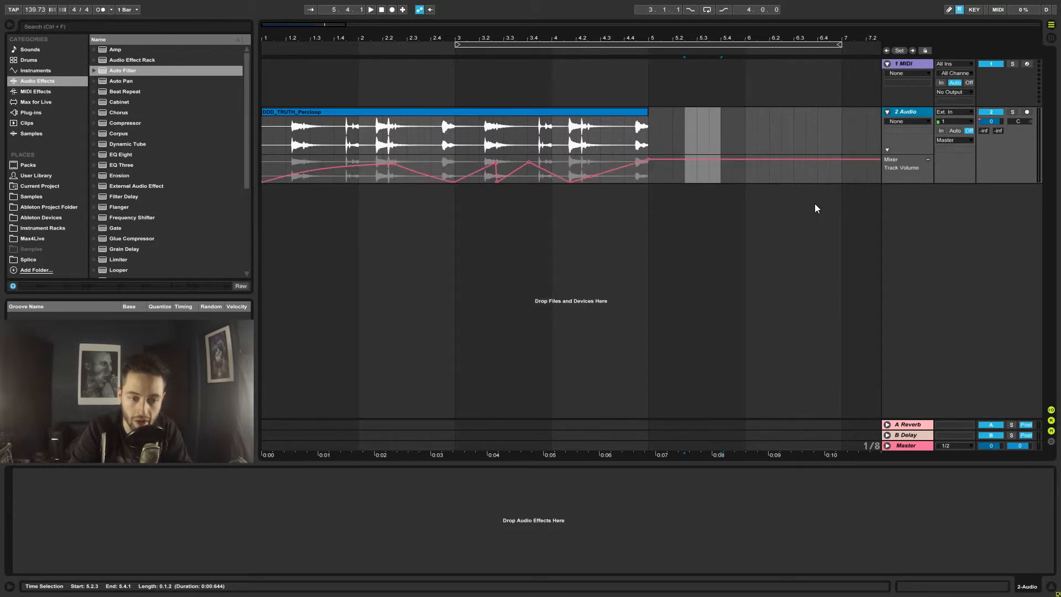
Load Auto Filter from the Audio Effects list onto the Percloop track
click(122, 70)
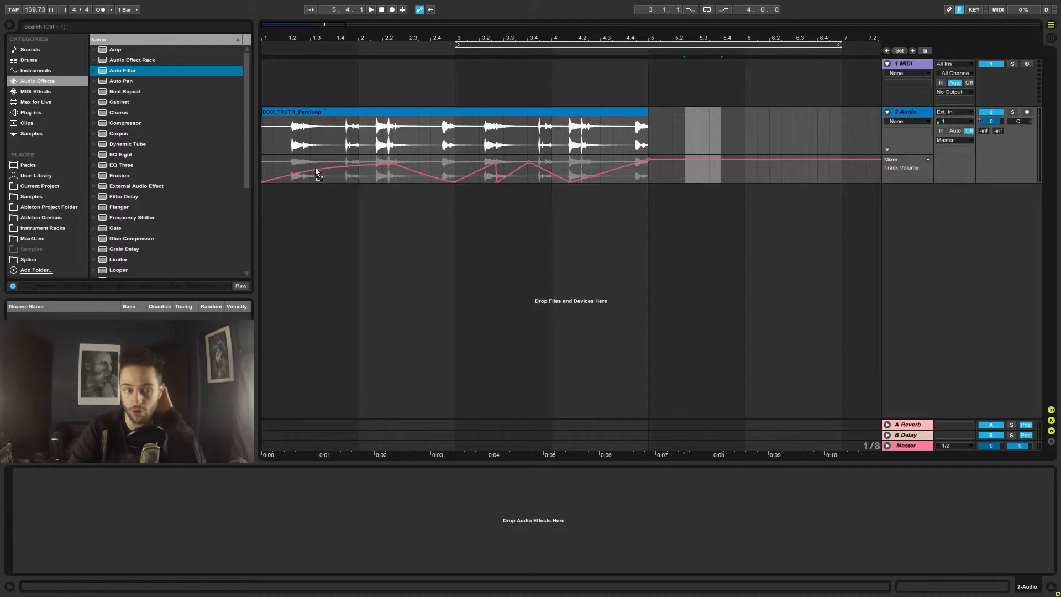
double_click(123, 70)
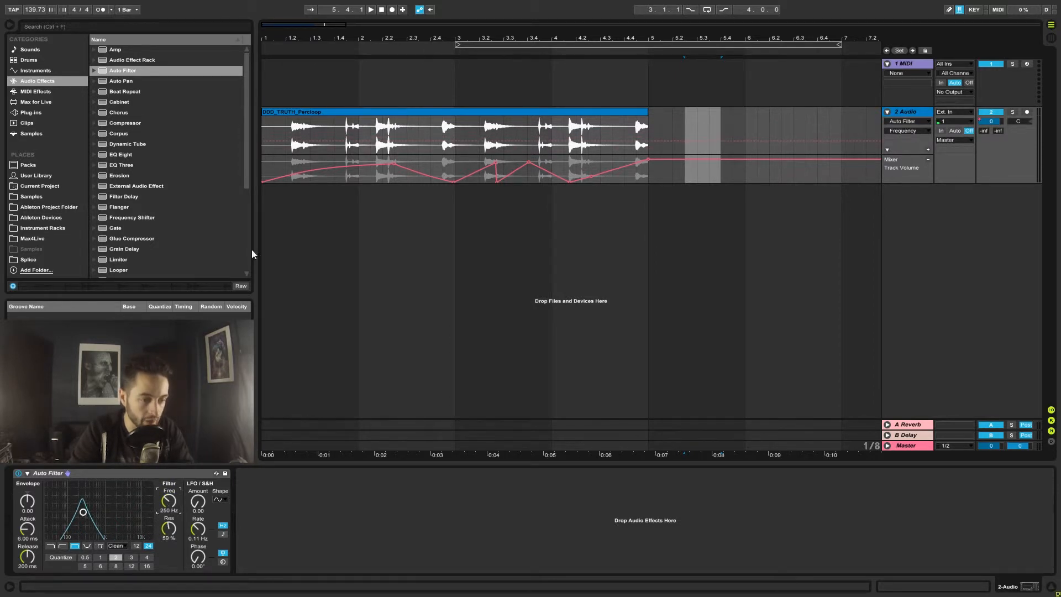
Select the loop's first bars and turn the Auto Filter cutoff down to about 28 Hz
drag(263, 135, 358, 135)
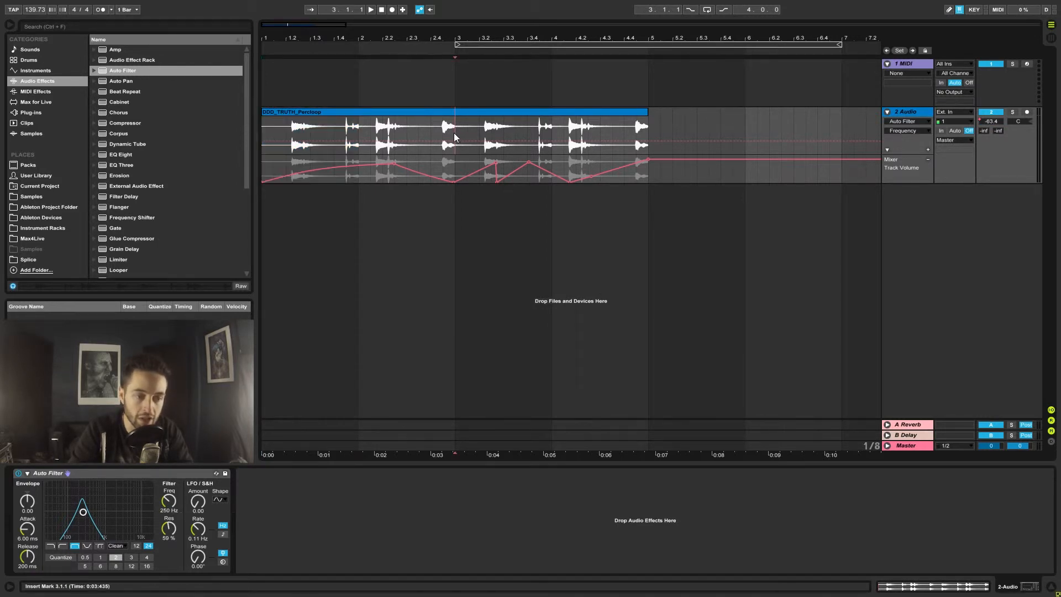
drag(262, 142, 455, 142)
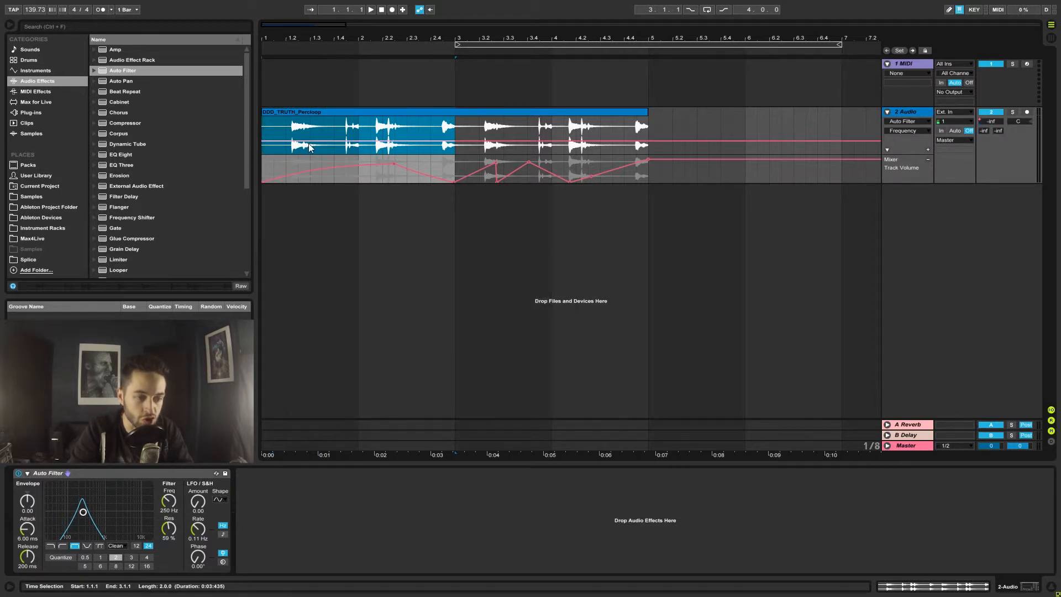
mouse_move(445, 145)
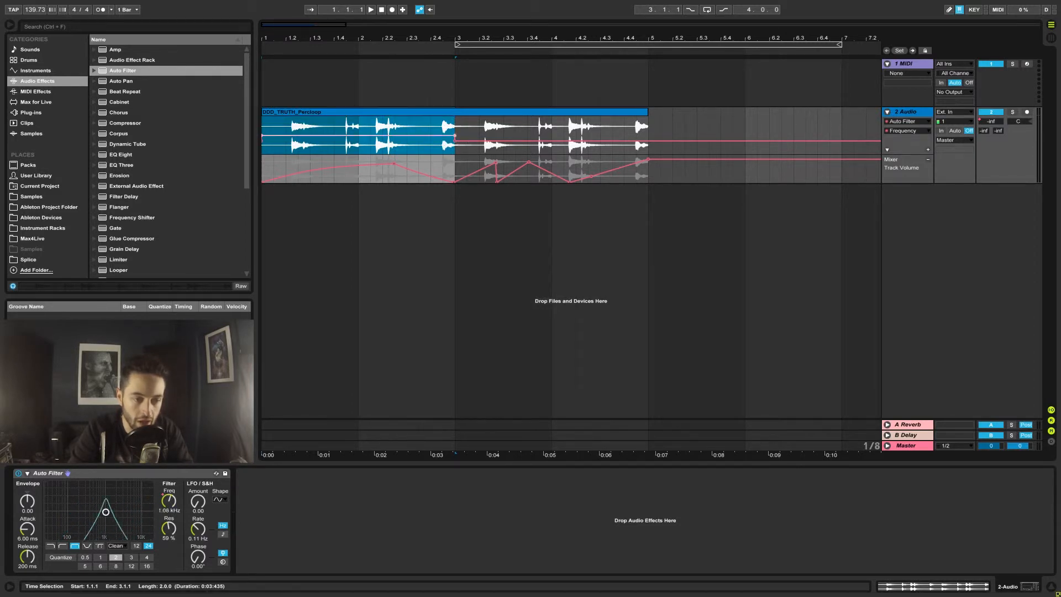
drag(105, 510, 49, 513)
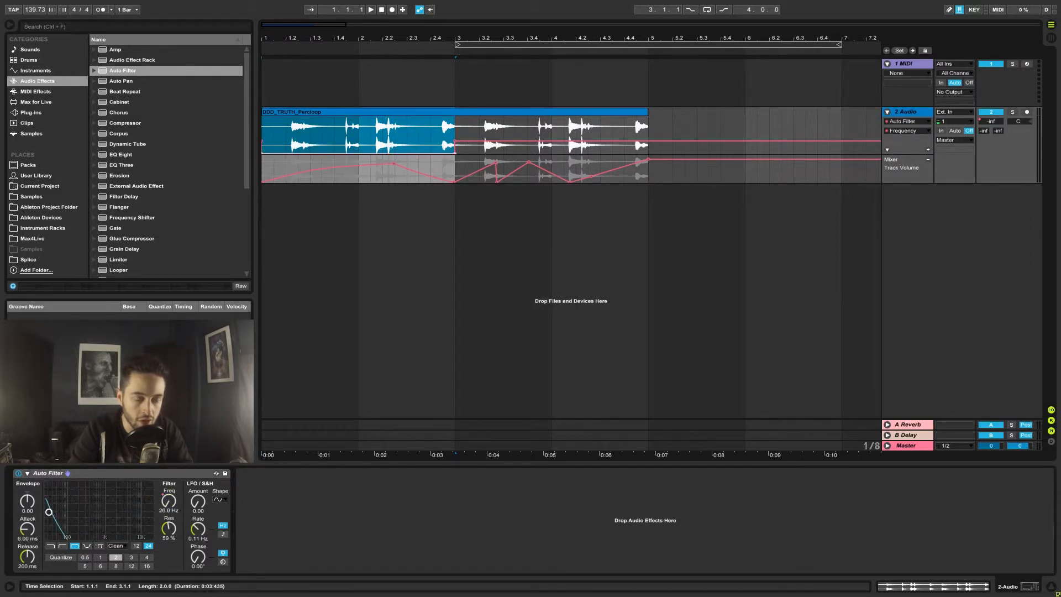
drag(48, 512, 145, 512)
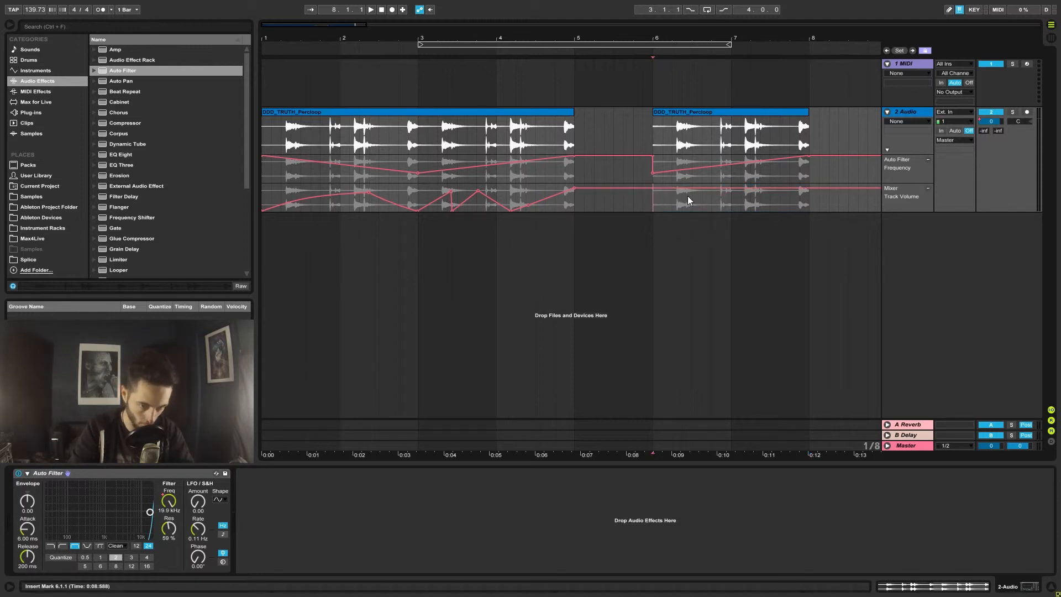
mouse_move(618, 199)
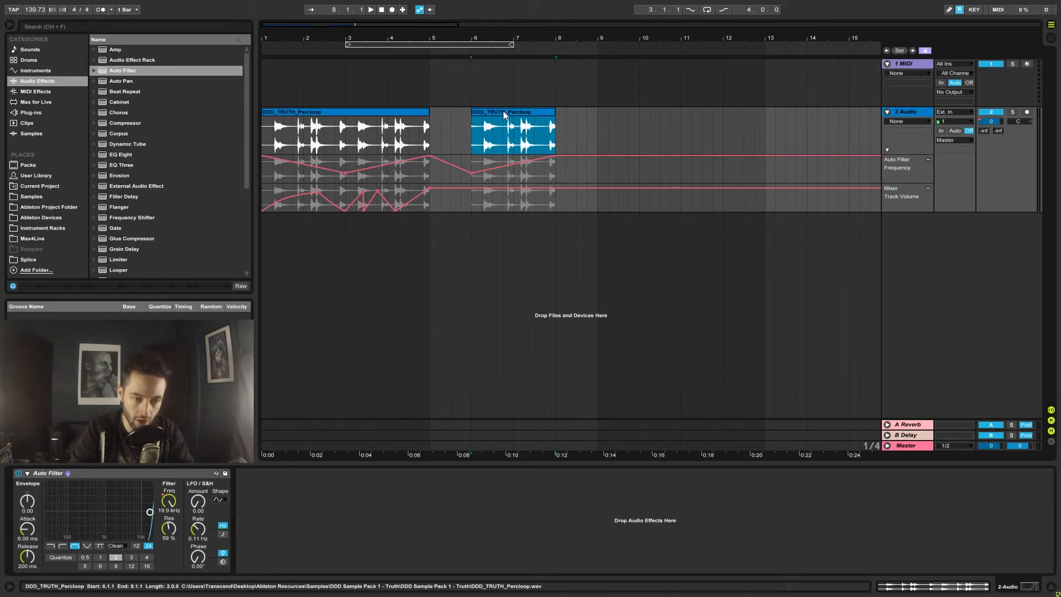
Open Clip View for the second Percloop clip with its sample editor and Envelopes box
double_click(505, 114)
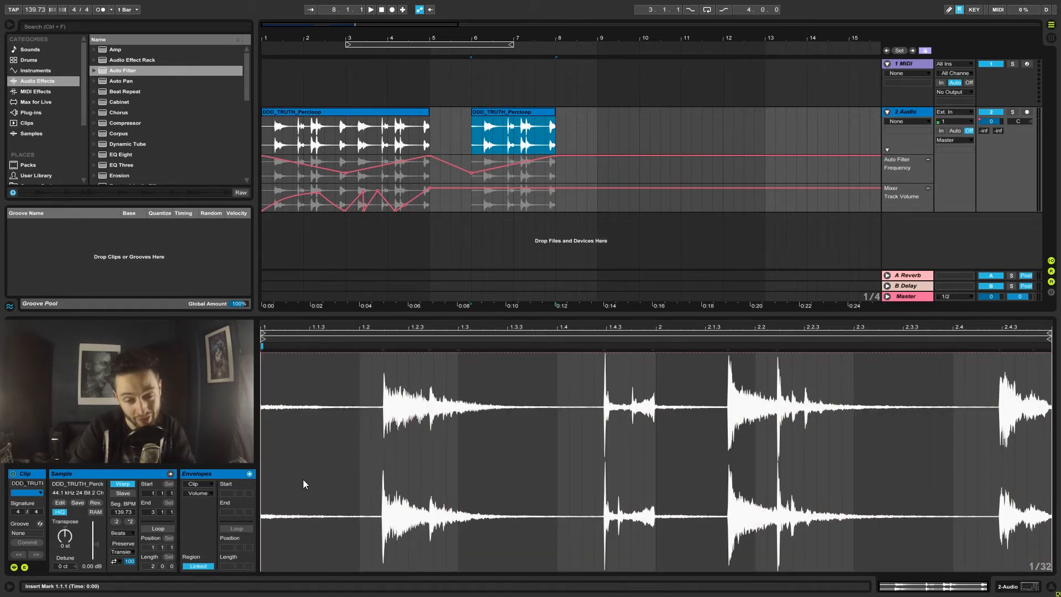
Pick Clip Volume in the Envelopes box and drag breakpoints into falling and rising ramps
click(198, 492)
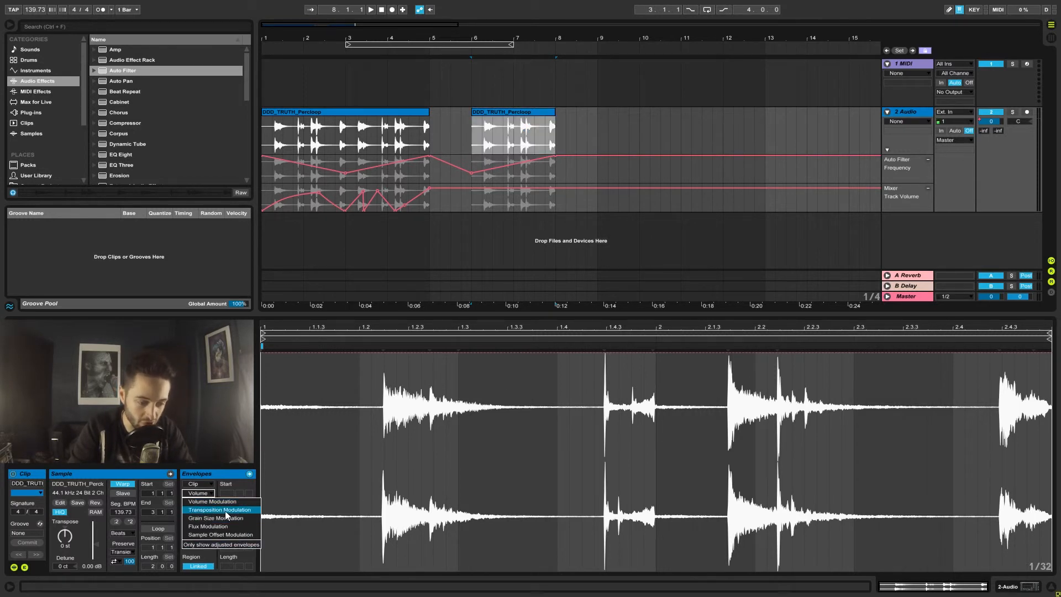
click(198, 493)
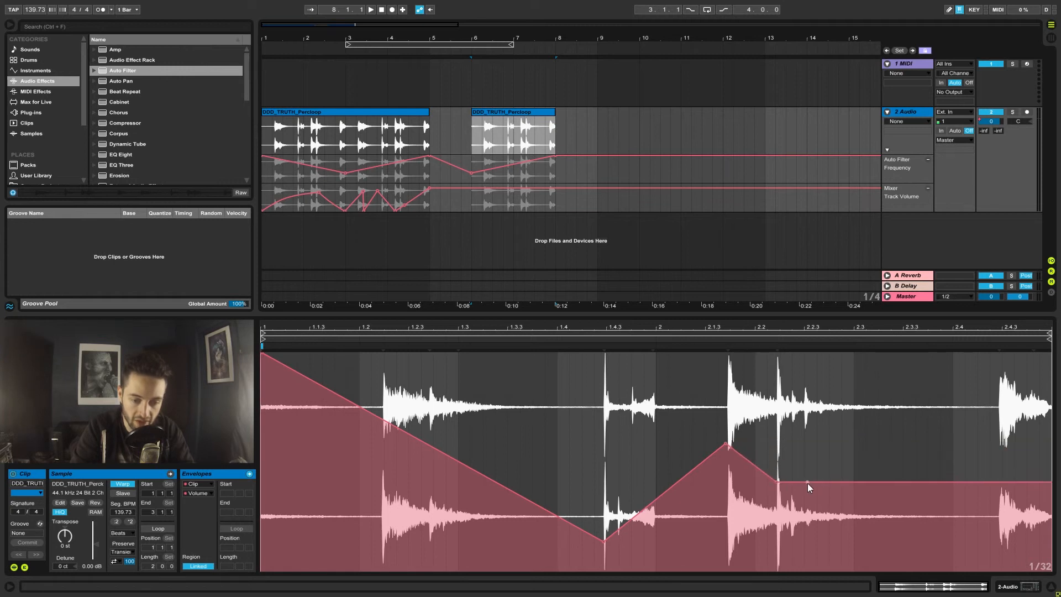
drag(778, 482, 1002, 410)
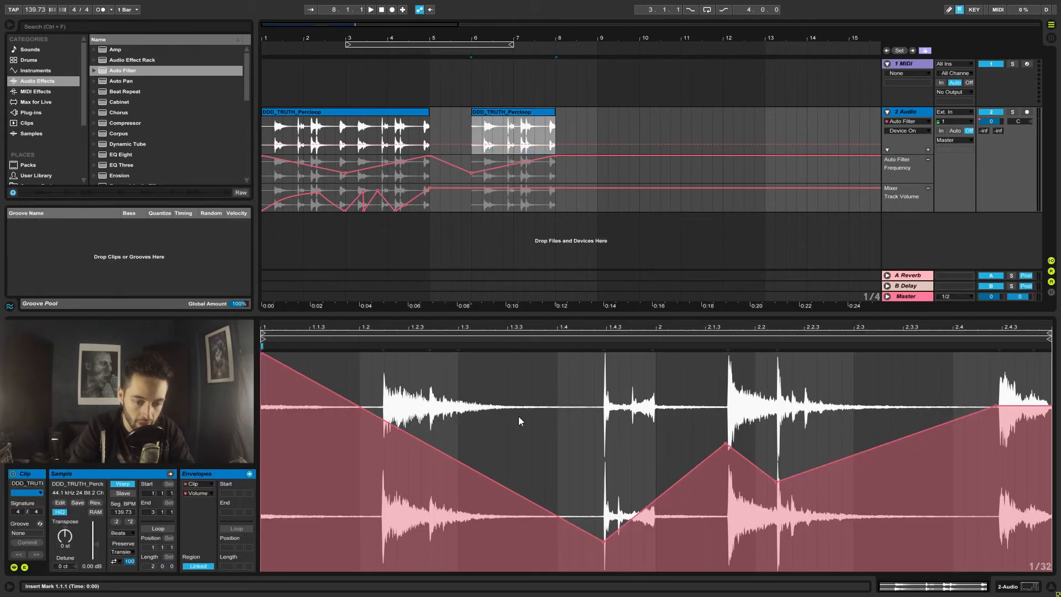
click(375, 11)
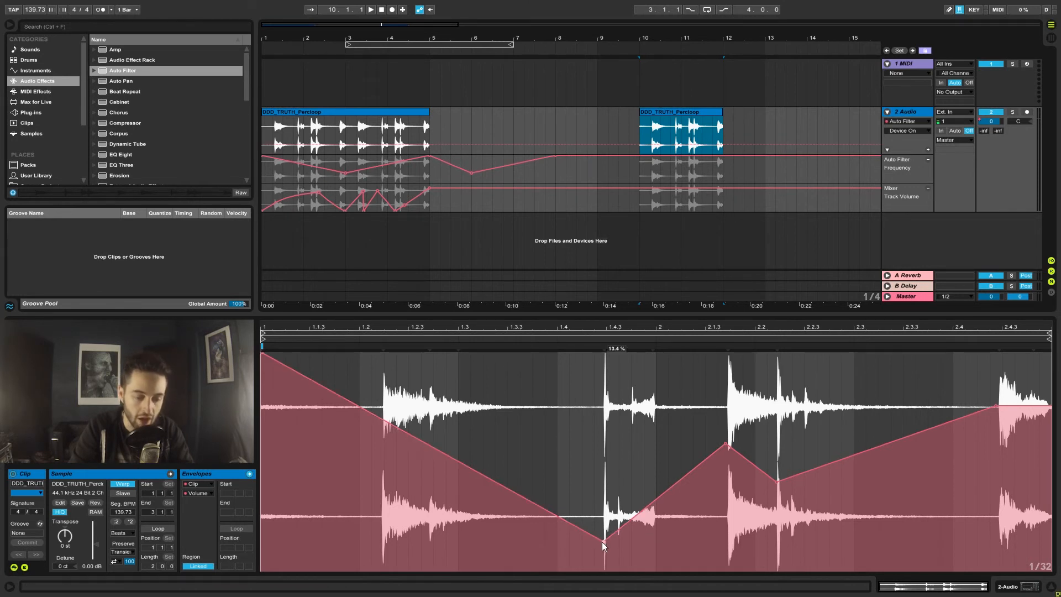
drag(602, 546, 726, 446)
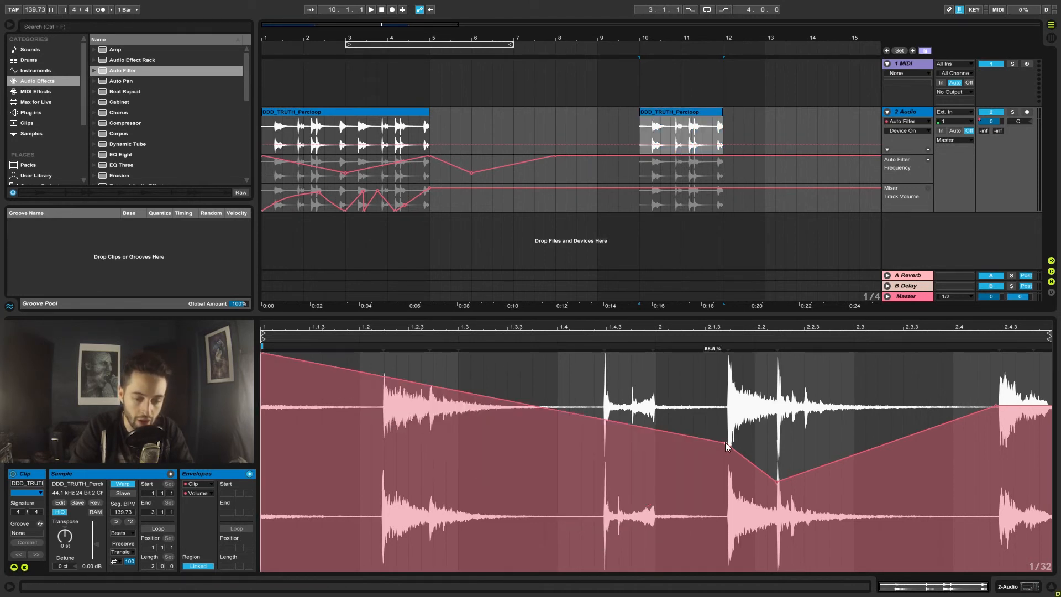